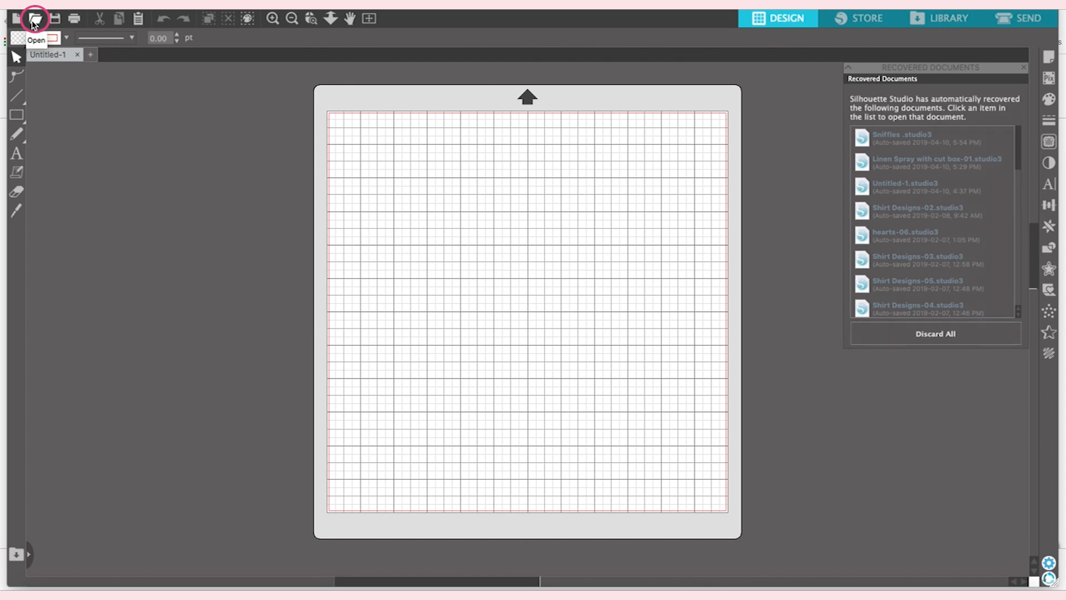
# Open Untitled_Artwork 2.png from Downloads as a new document.
pyautogui.click(36, 19)
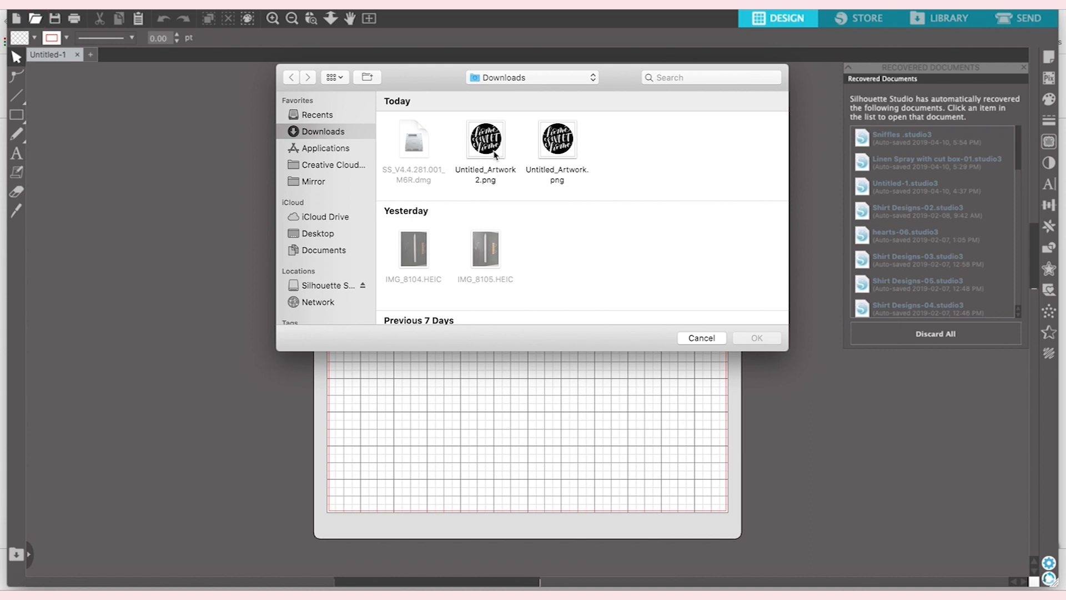
pyautogui.click(755, 338)
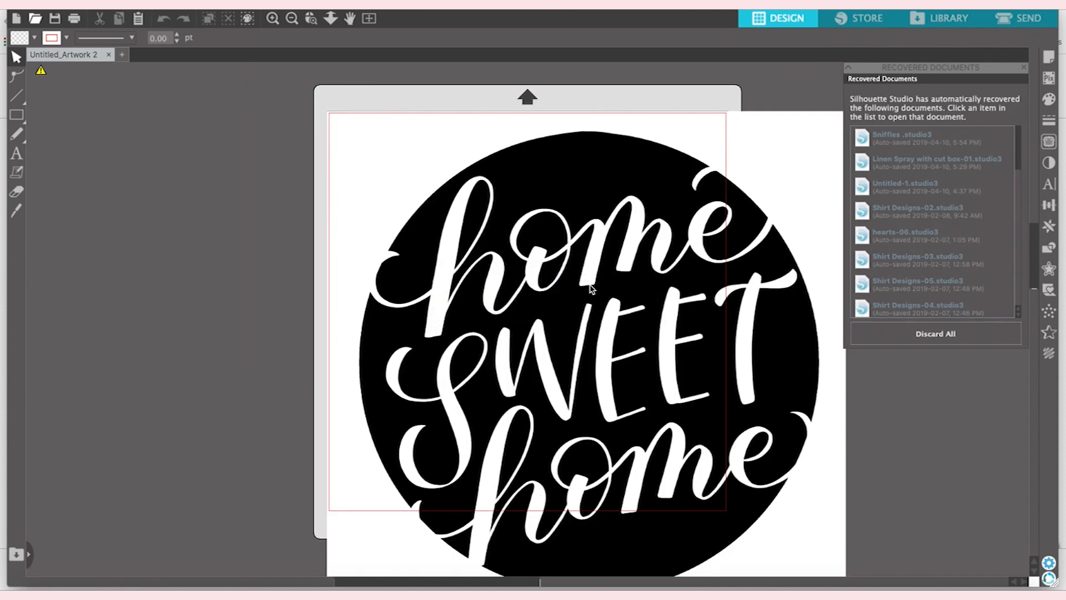
pyautogui.moveTo(583, 334)
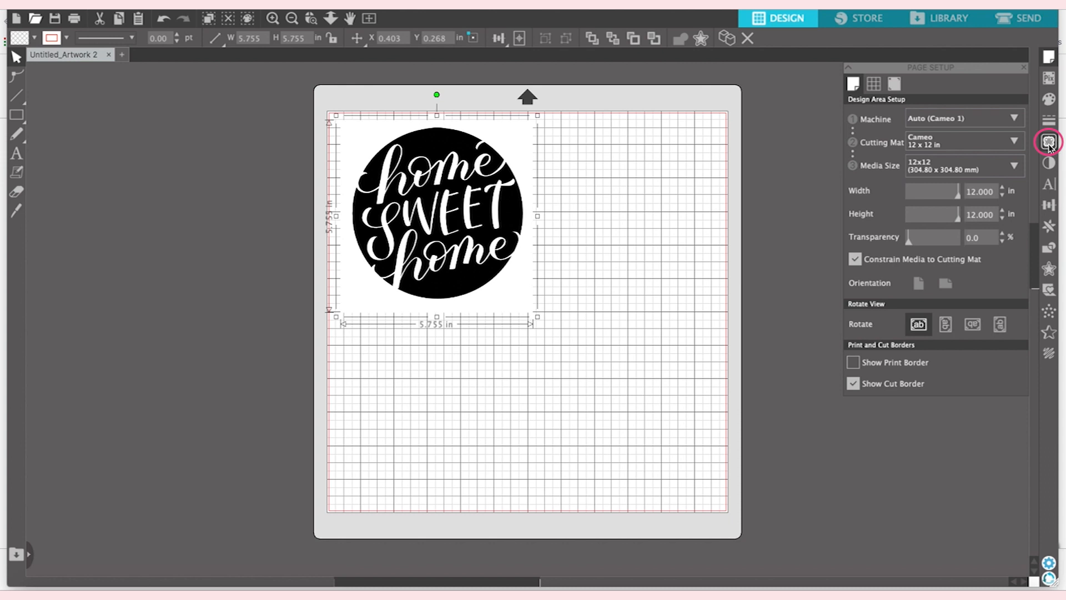
pyautogui.moveTo(1049, 141)
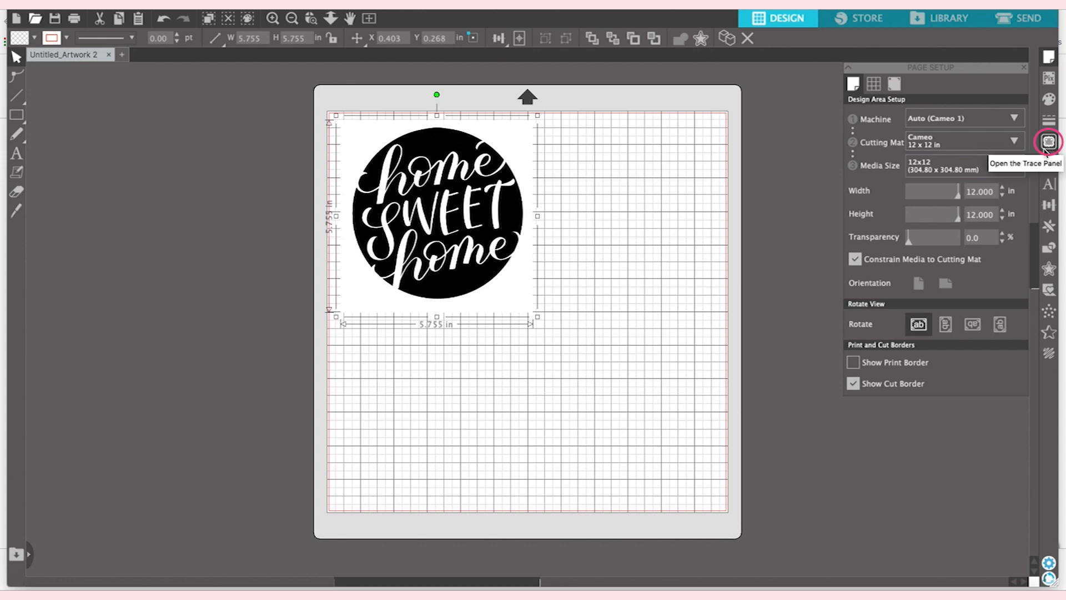
# Trace the artwork with a trace area drawn around the whole image, producing cut lines.
pyautogui.click(1049, 143)
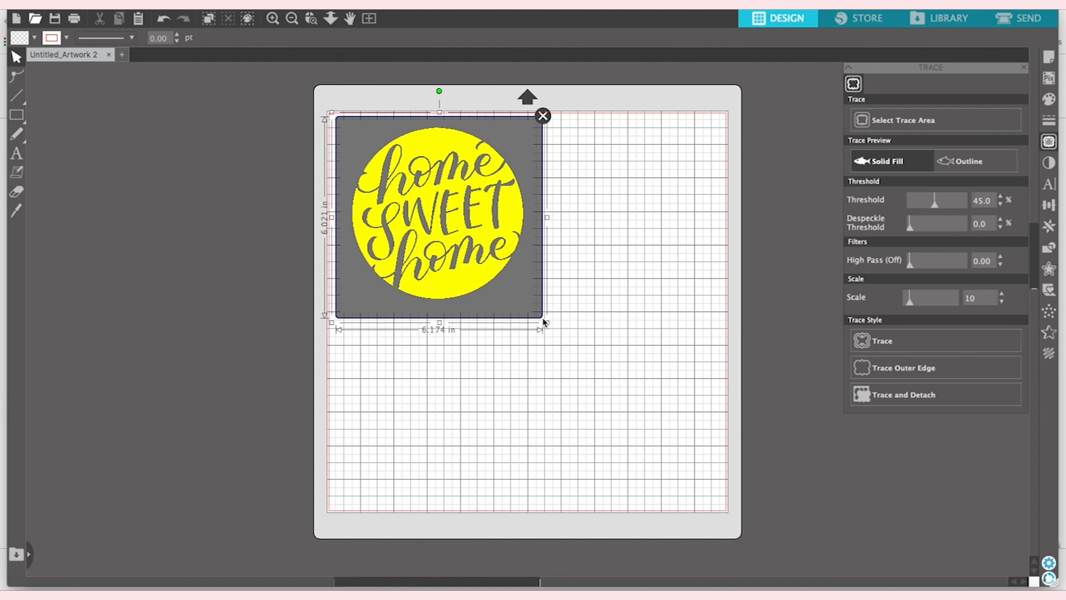
pyautogui.click(881, 340)
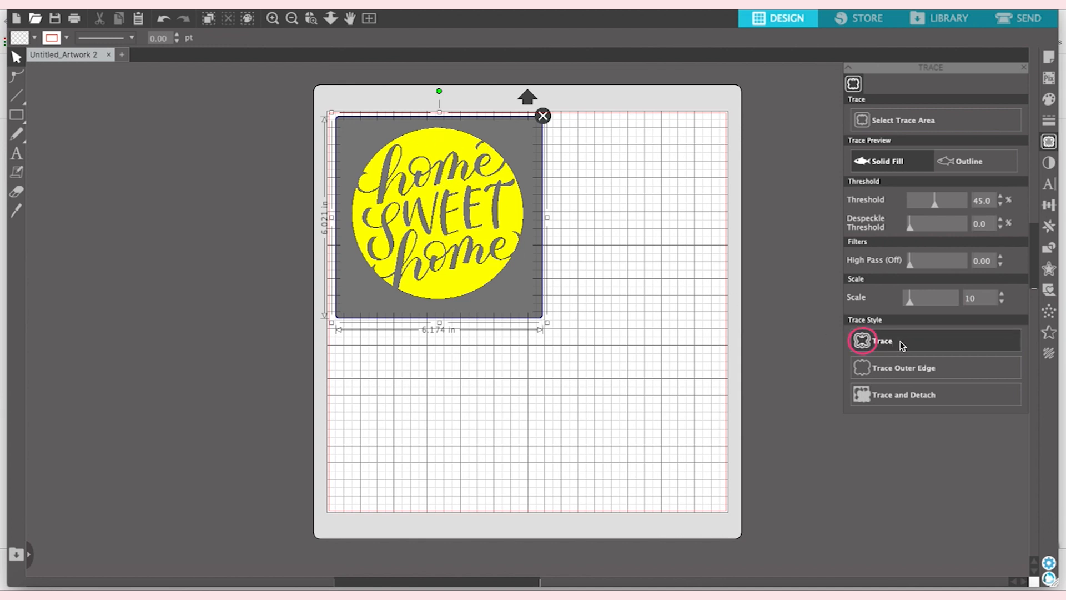
pyautogui.click(882, 339)
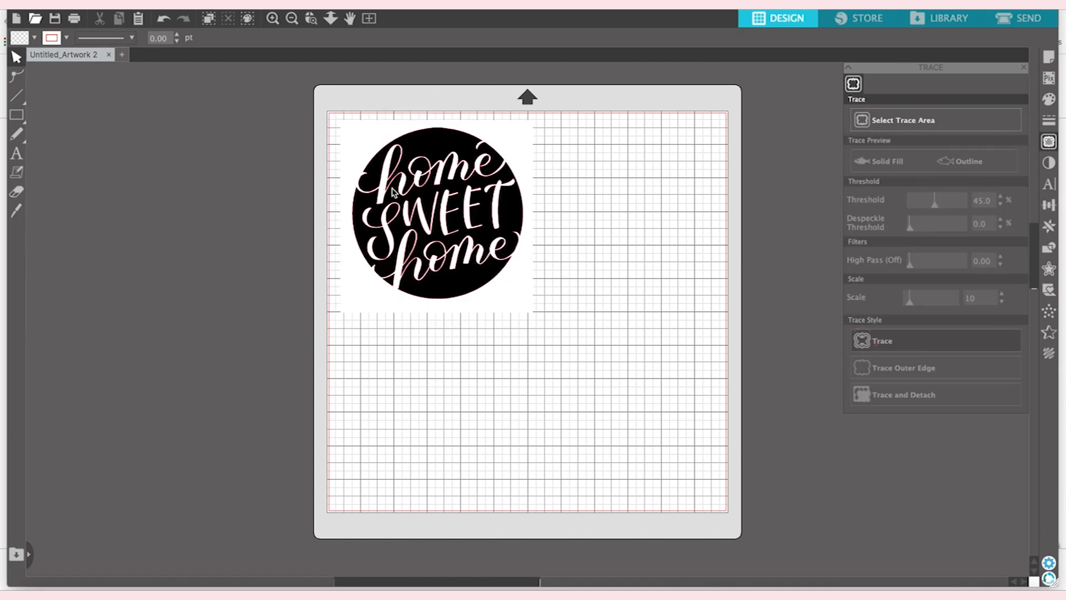
pyautogui.moveTo(401, 158)
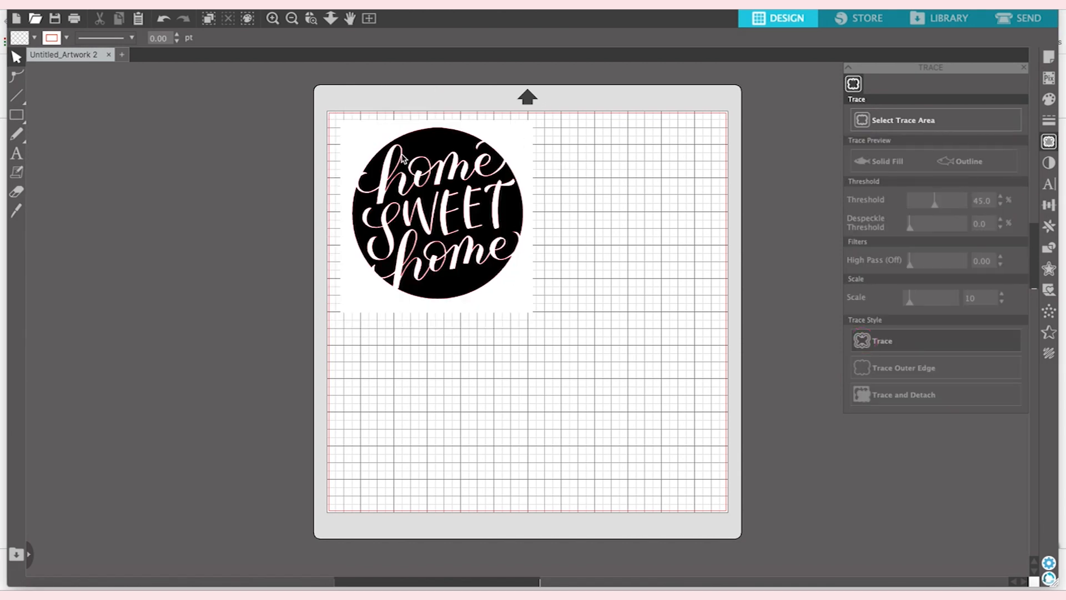
pyautogui.moveTo(360, 136)
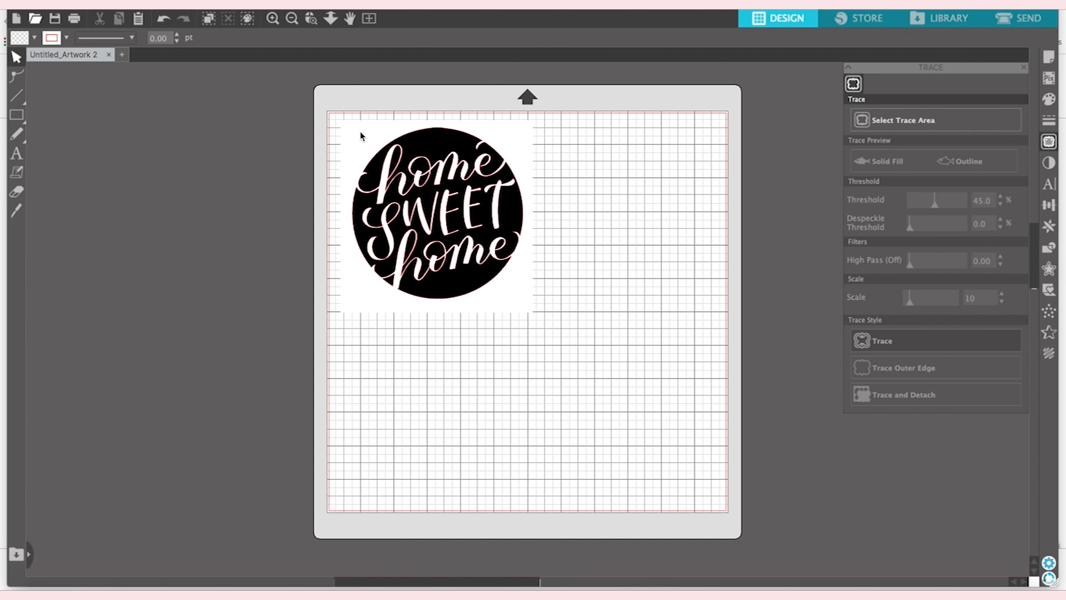
# Delete the original PNG underneath and move the traced lines toward the mat's top-left corner.
pyautogui.click(432, 215)
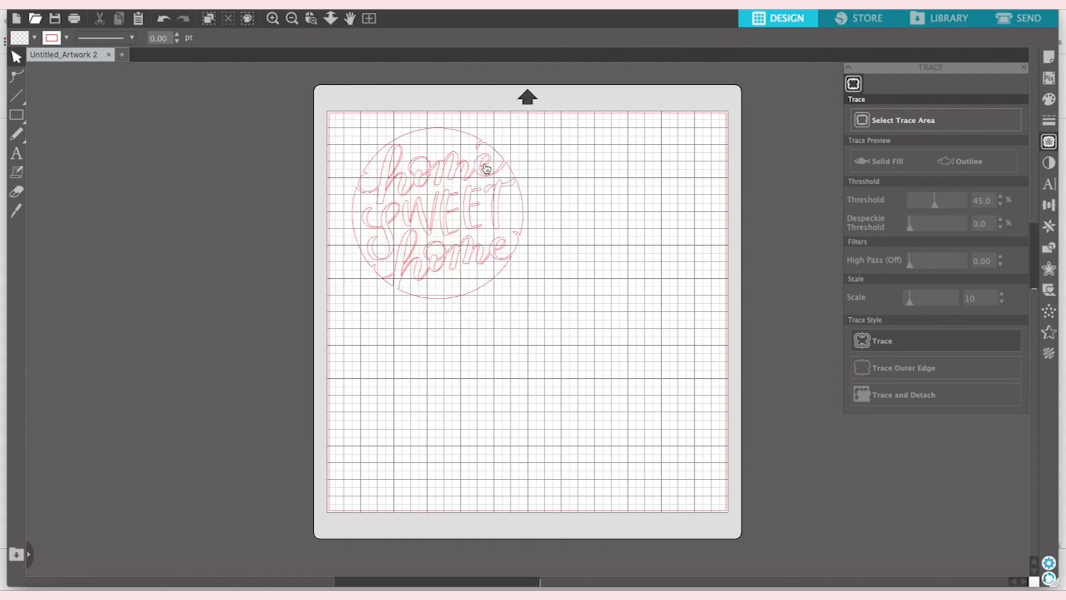
pyautogui.click(435, 211)
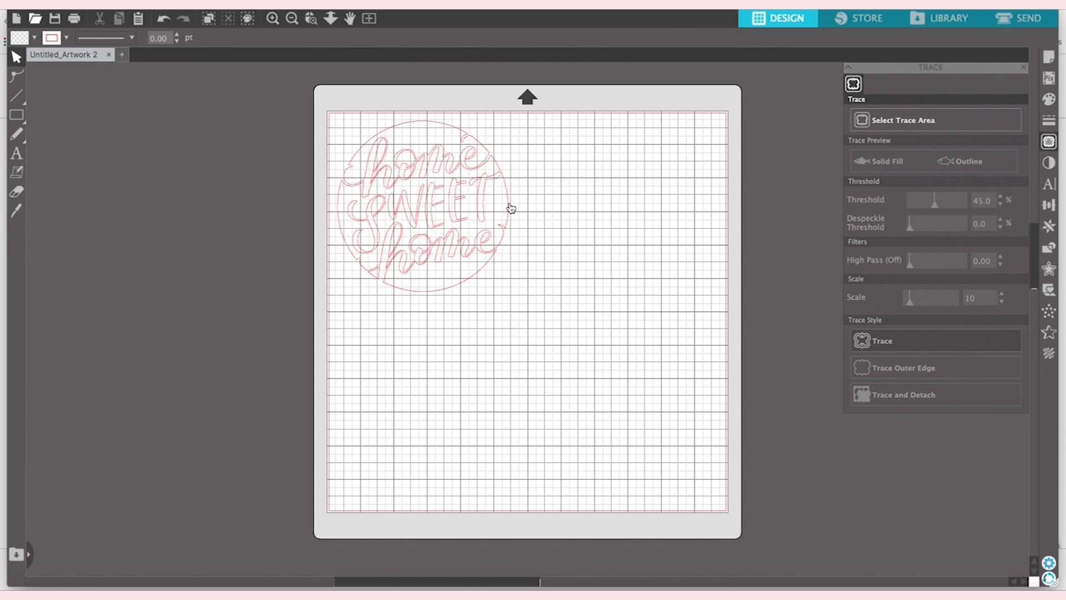
# Resize the traced design to about 4.964 in wide by 4.98 in tall.
pyautogui.click(422, 198)
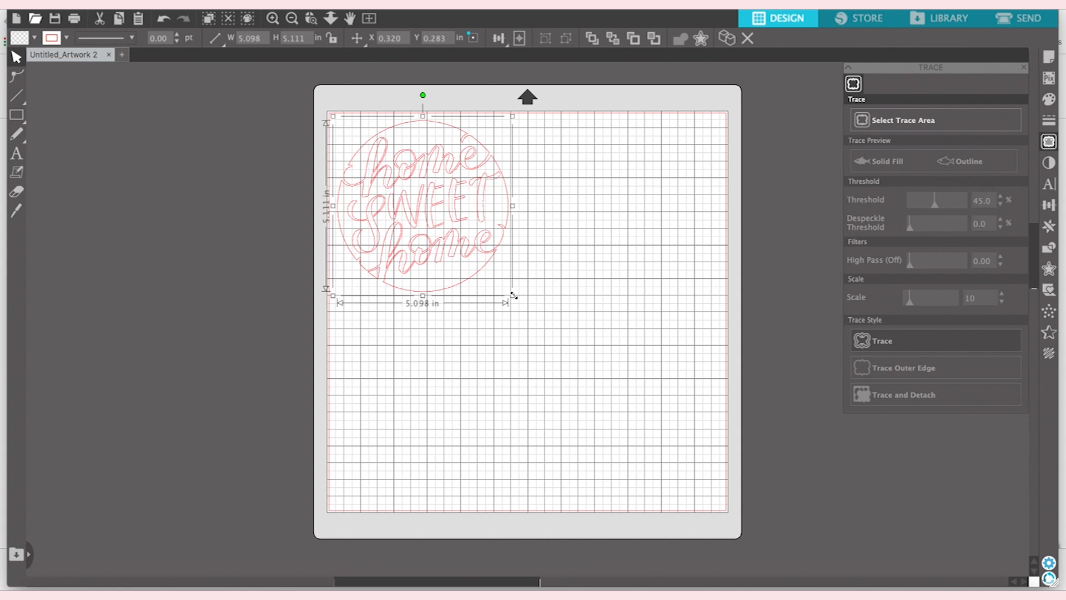
pyautogui.moveTo(513, 296); pyautogui.dragTo(508, 290)
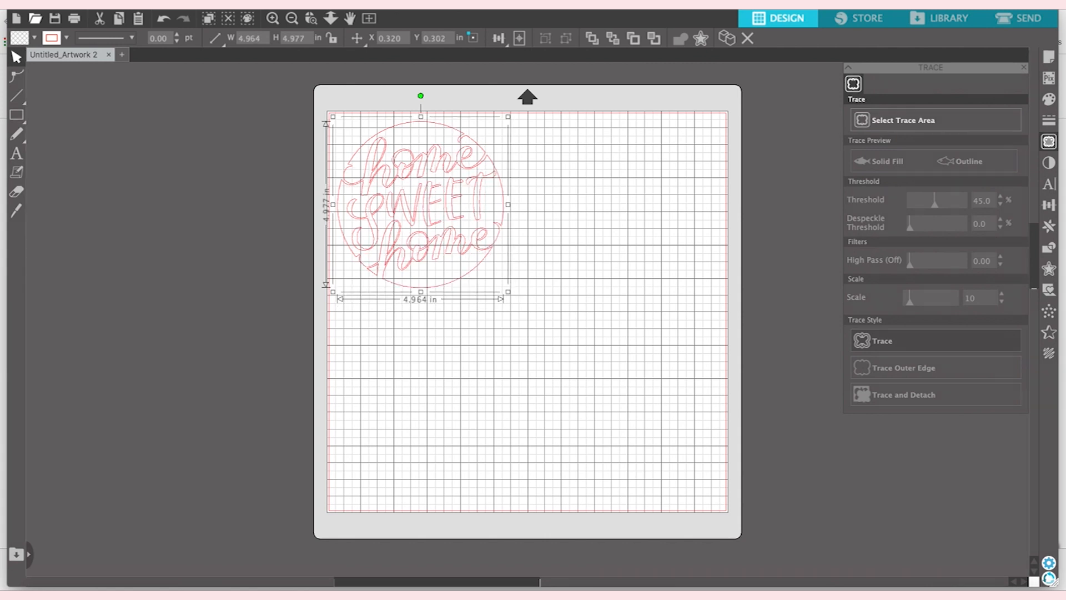
pyautogui.moveTo(1019, 18)
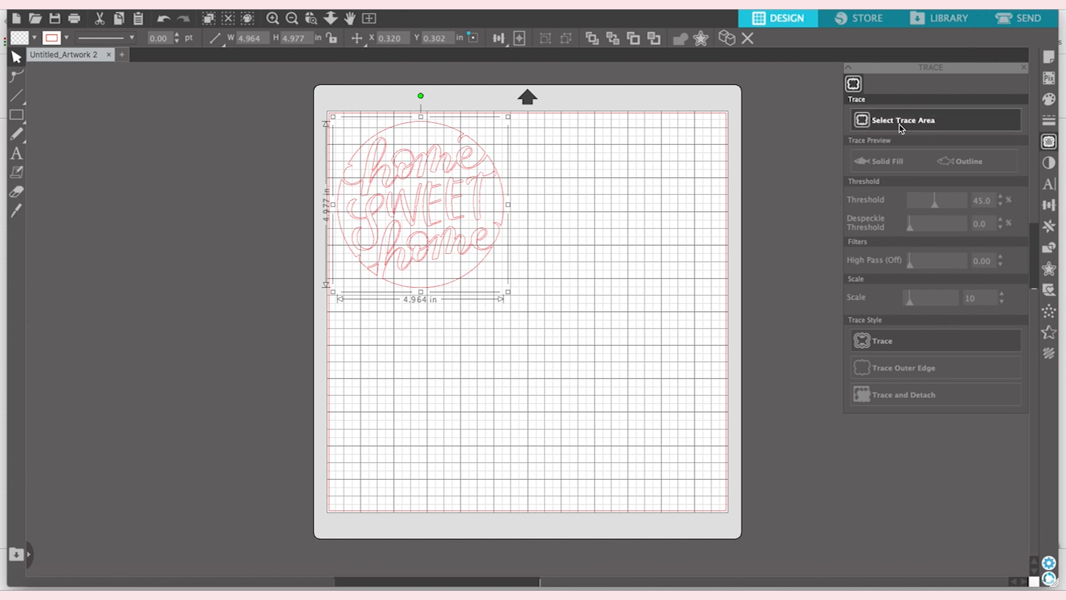
pyautogui.moveTo(493, 134)
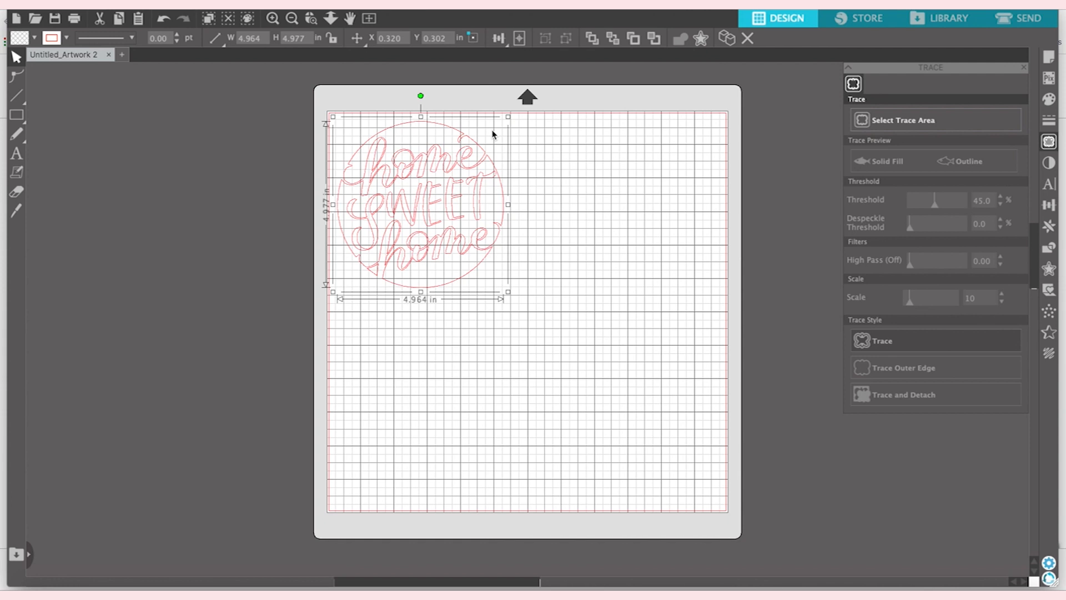
pyautogui.click(1021, 18)
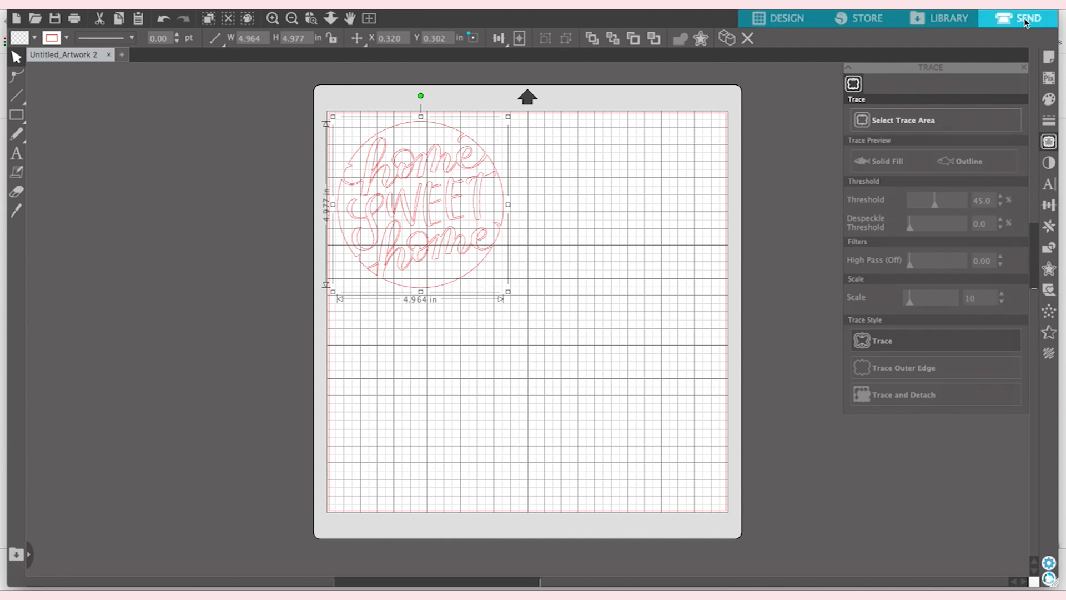